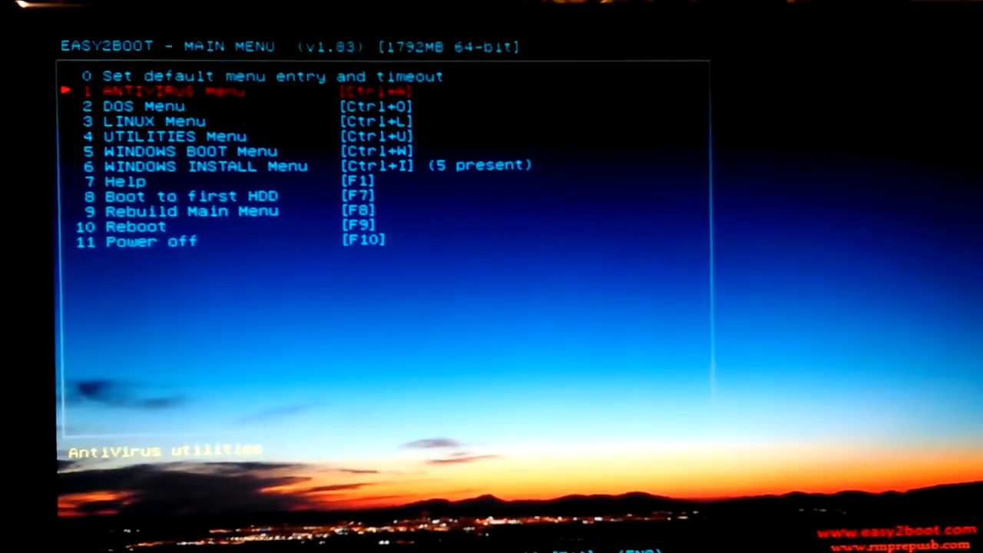
- Move the main menu highlight down from ANTIVIRUS Menu to the DOS Menu entry
key("Down")
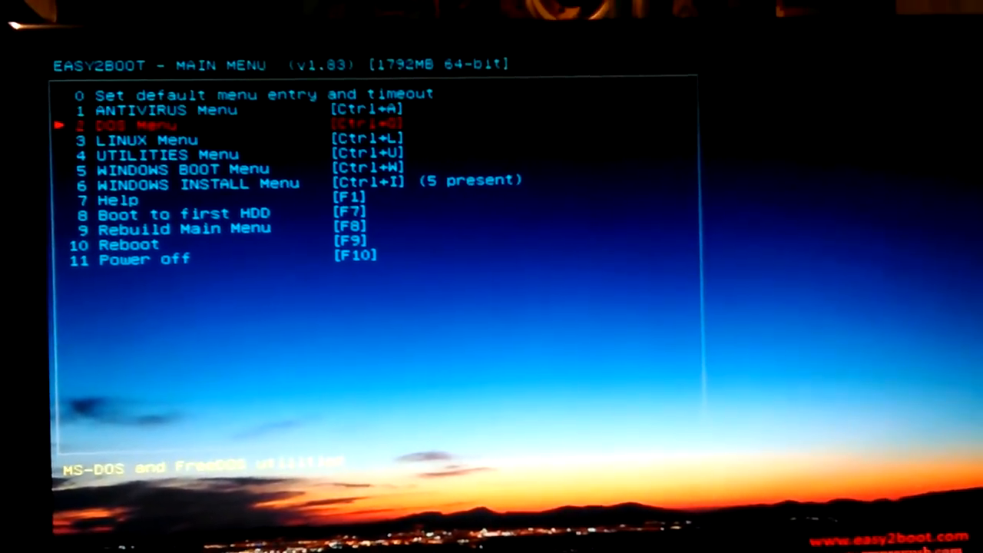
key("down")
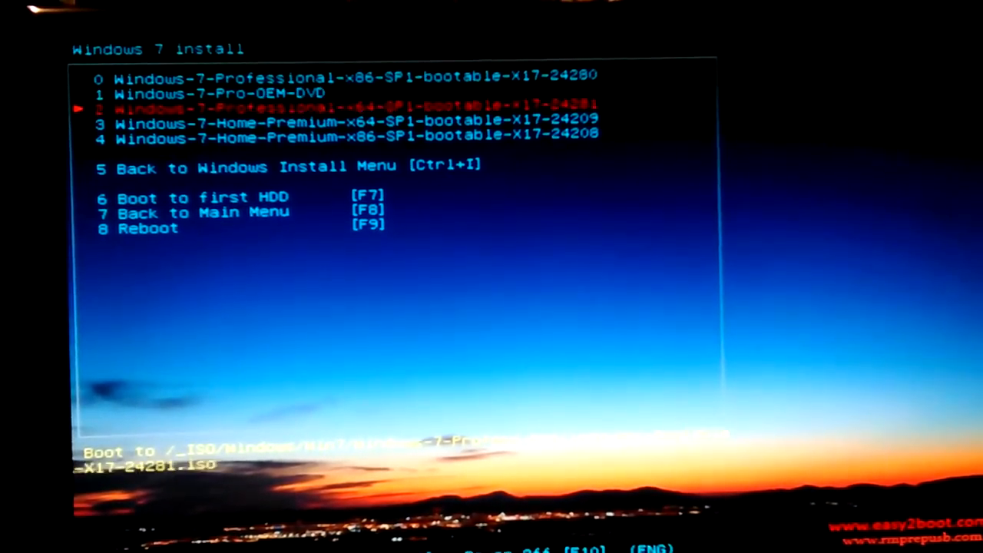
- Highlight entry 4, Windows-7-Home-Premium-x86-SP1-bootable-x17-24208, and boot it
key("Down")
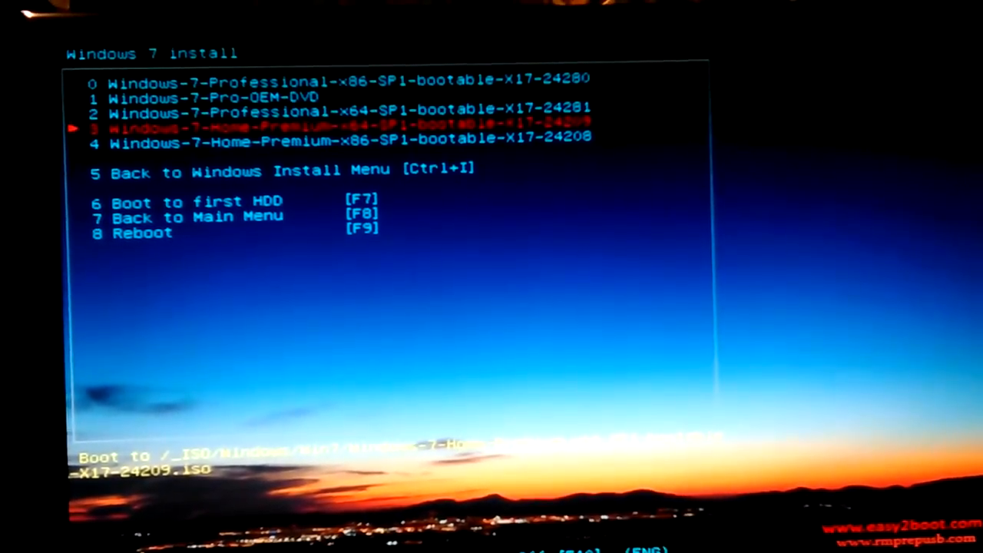
key("Down")
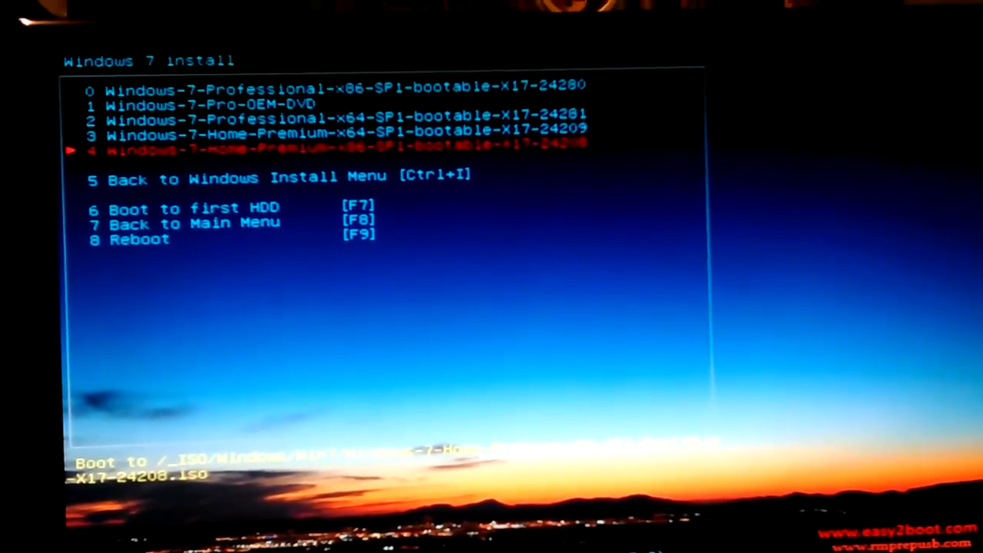
key("up")
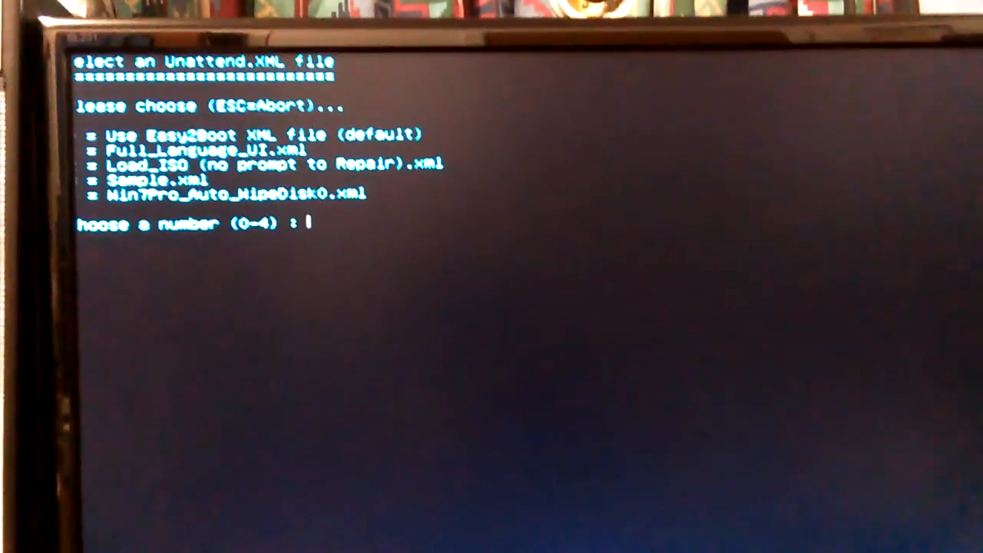
- Enter 0 at the 'Choose a number (0-4)' prompt for the default Easy2Boot XML file
type("0")
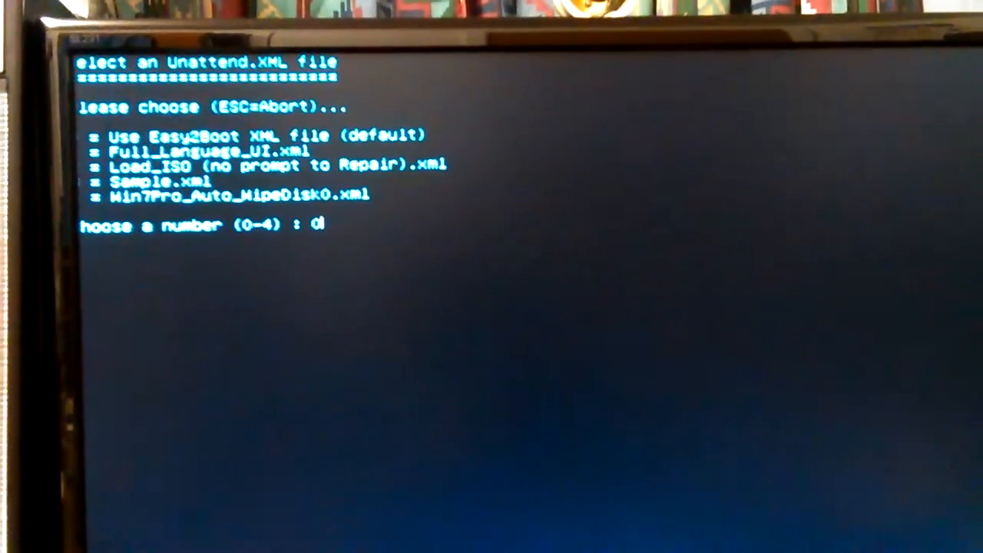